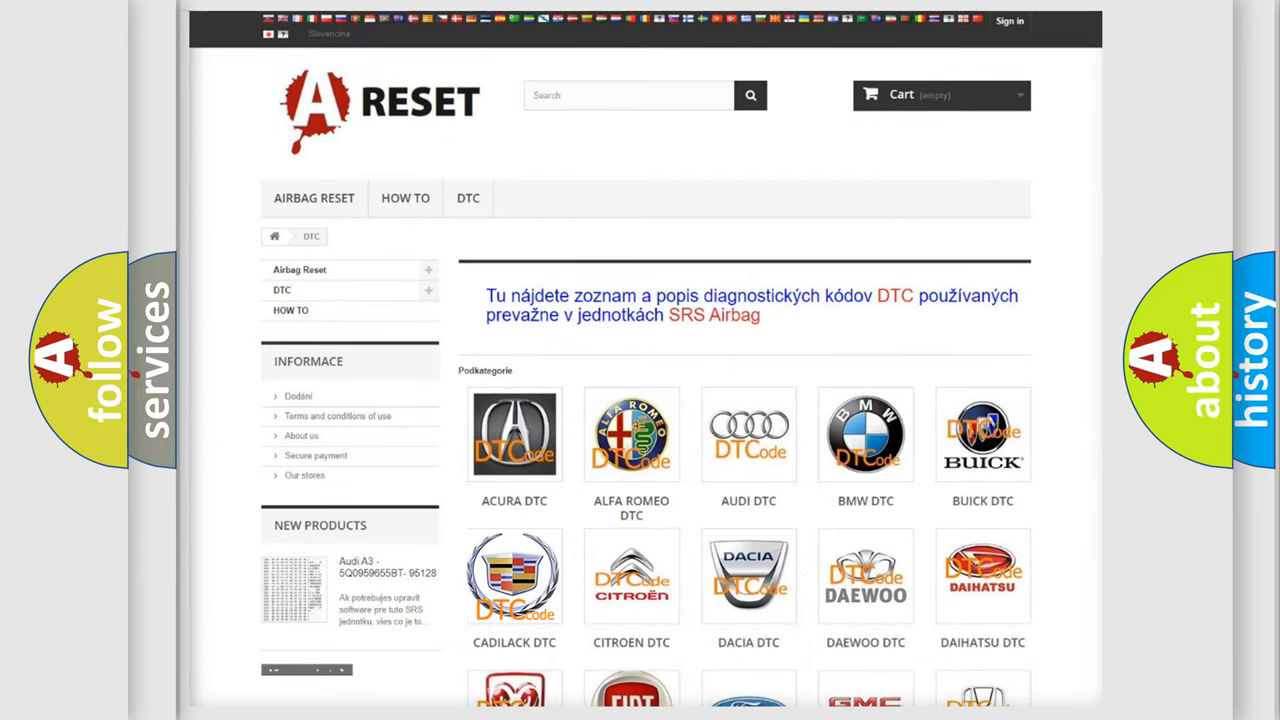
# Open the Cadillac DTC page and skim its B-series trouble code list, returning to the top.
pyautogui.click(514, 576)
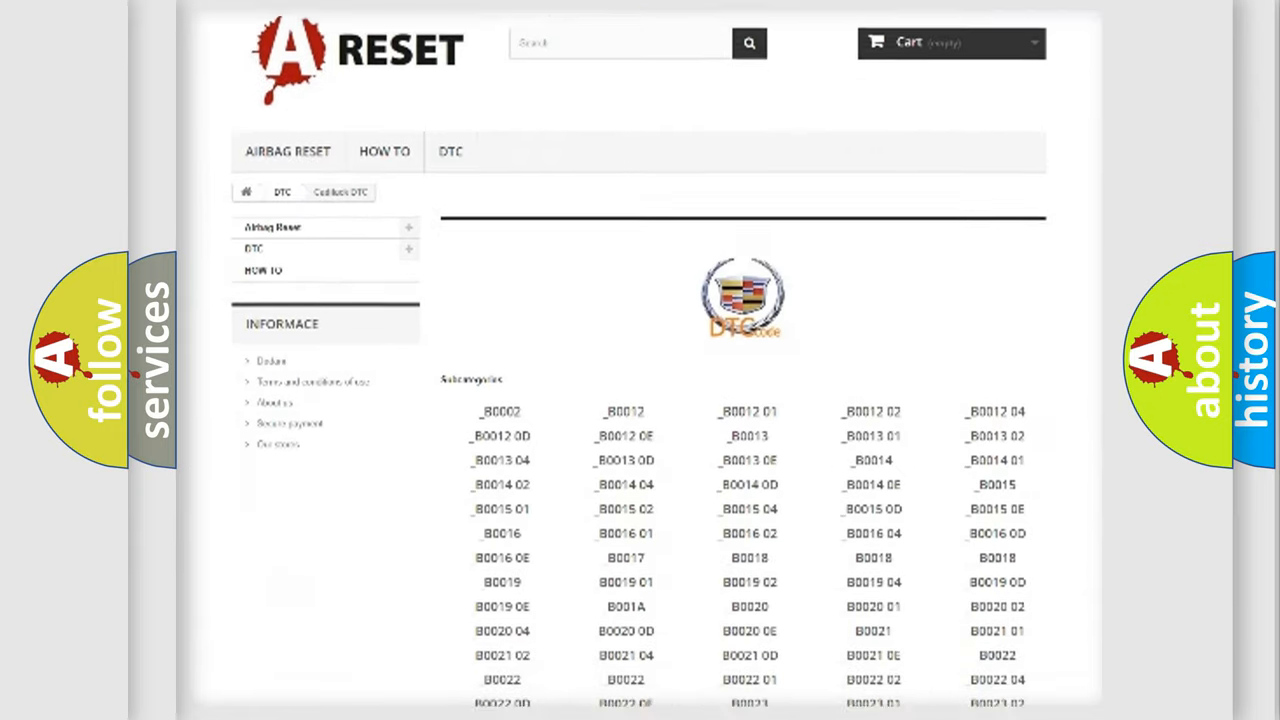
pyautogui.scroll(-3)
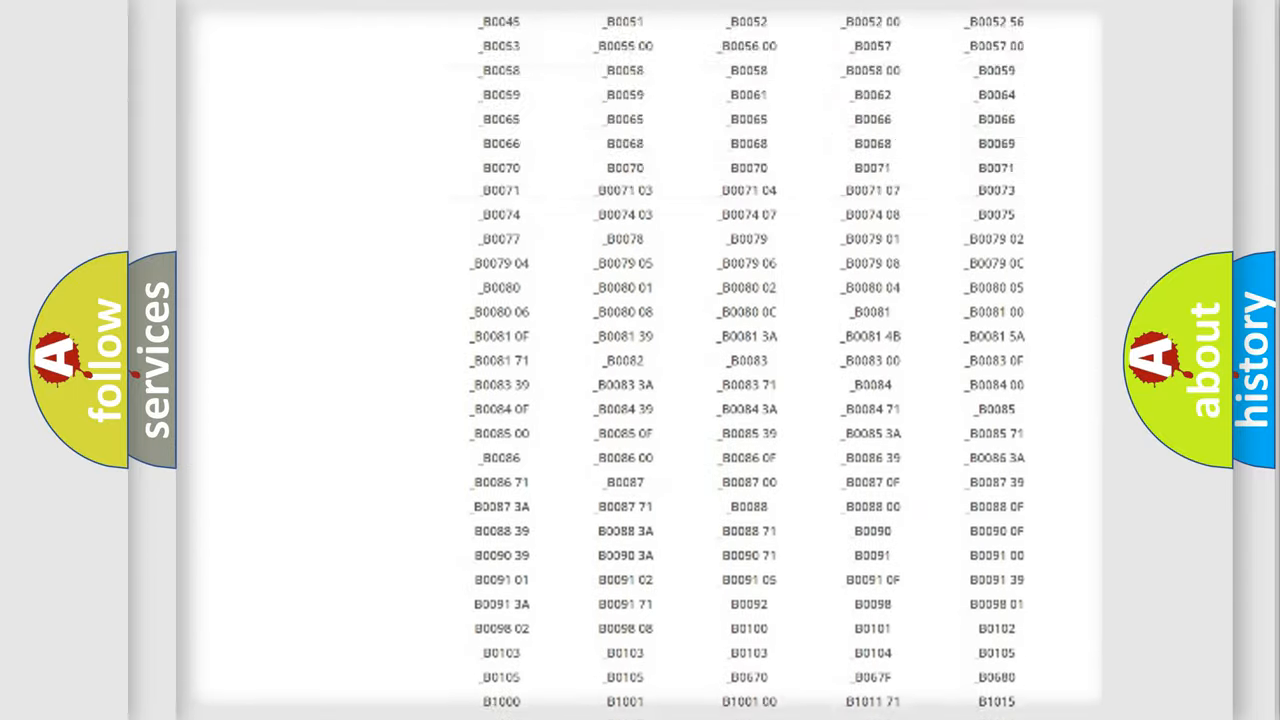
pyautogui.scroll(3)
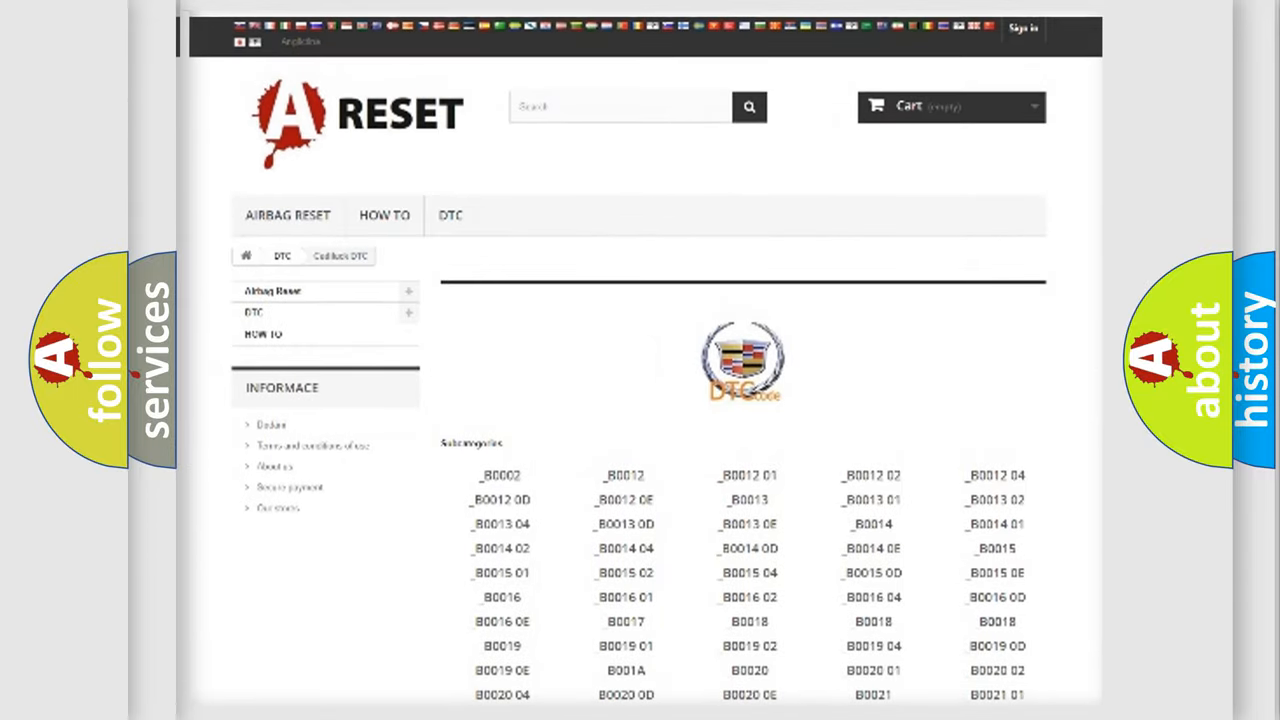